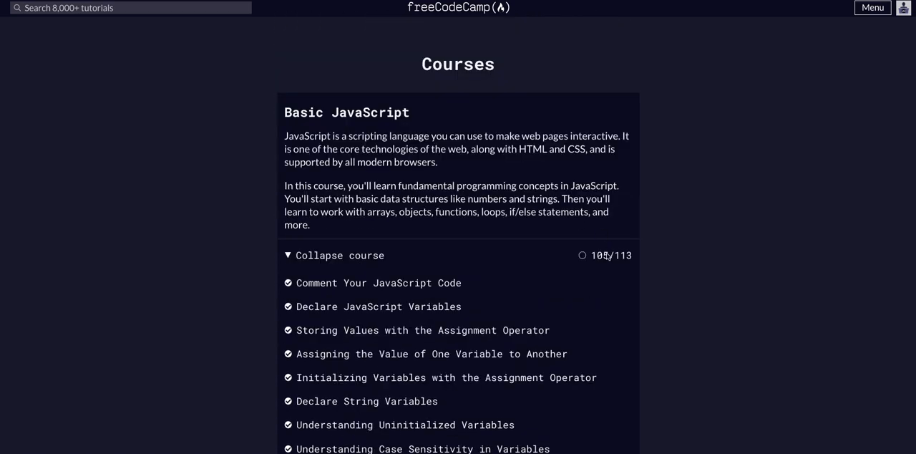
- Scroll the Basic JavaScript list down to Generate Random Whole Numbers with JavaScript
scroll("down", 3)
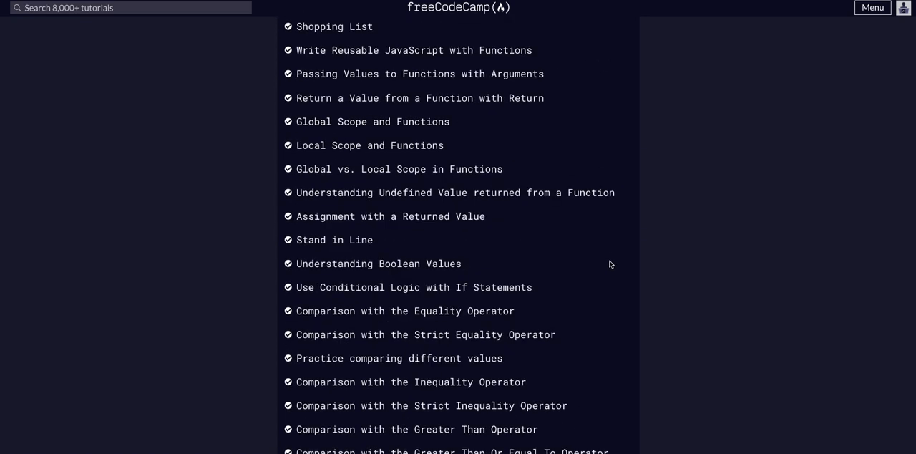
scroll("down", 3)
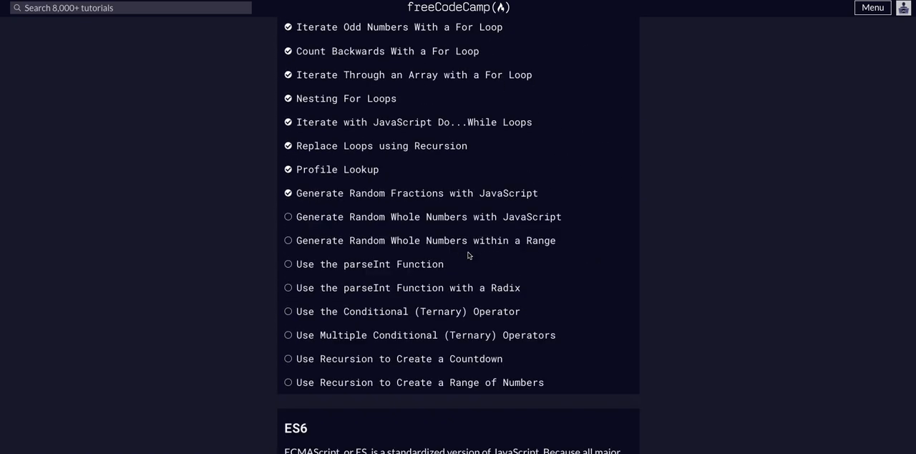
- Open the Generate Random Whole Numbers challenge and scroll through its instructions and tests
left_click(423, 216)
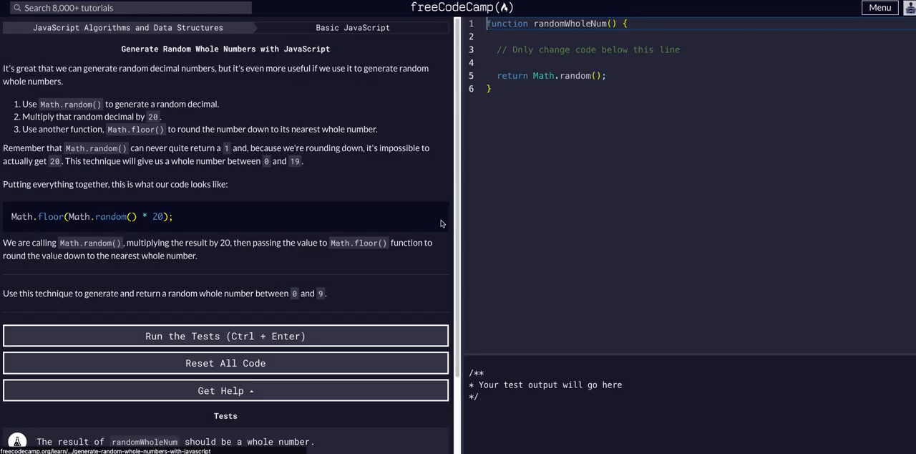
mouse_move(311, 205)
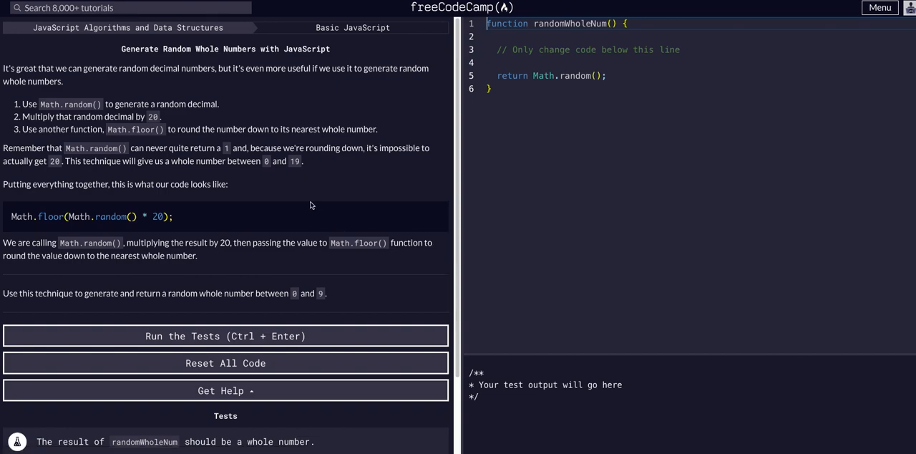
mouse_move(295, 198)
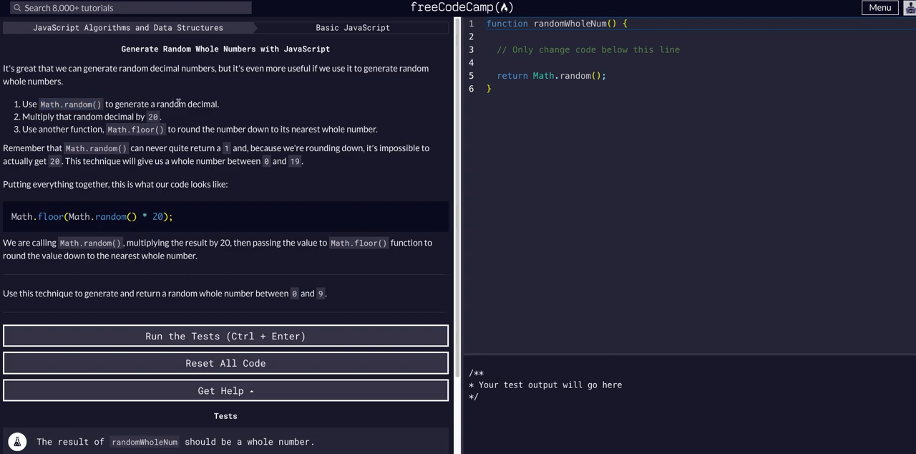
mouse_move(76, 111)
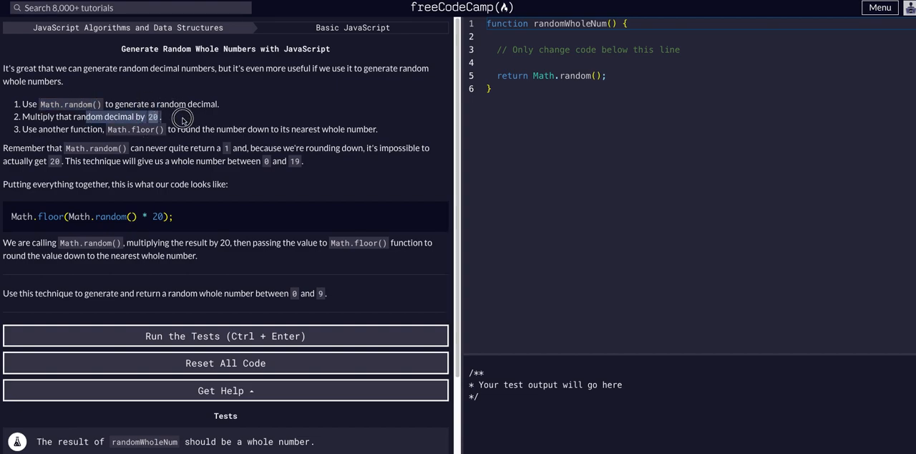
mouse_move(156, 119)
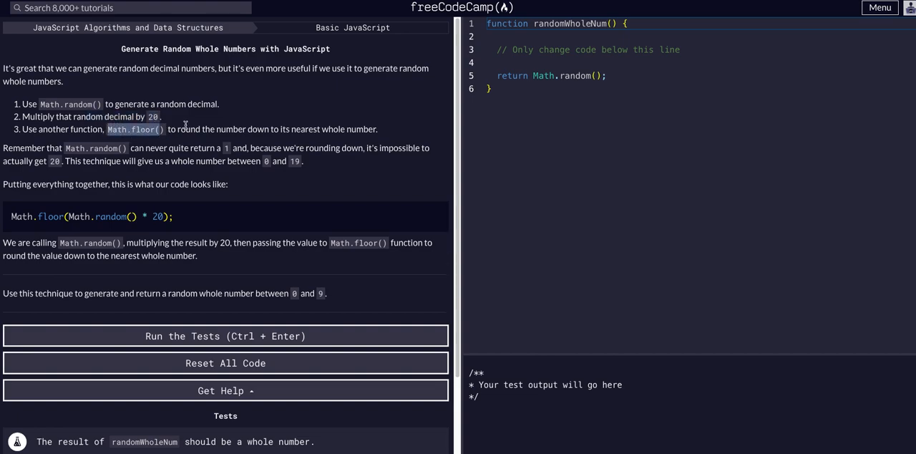
mouse_move(230, 132)
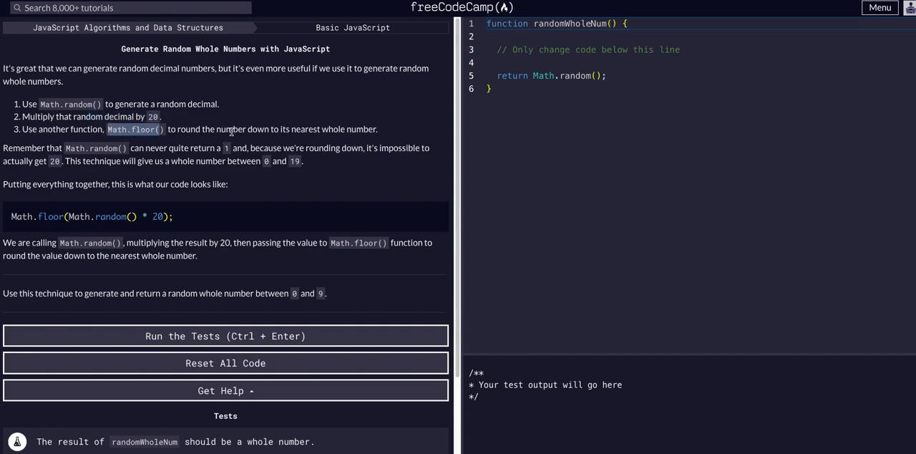
mouse_move(128, 157)
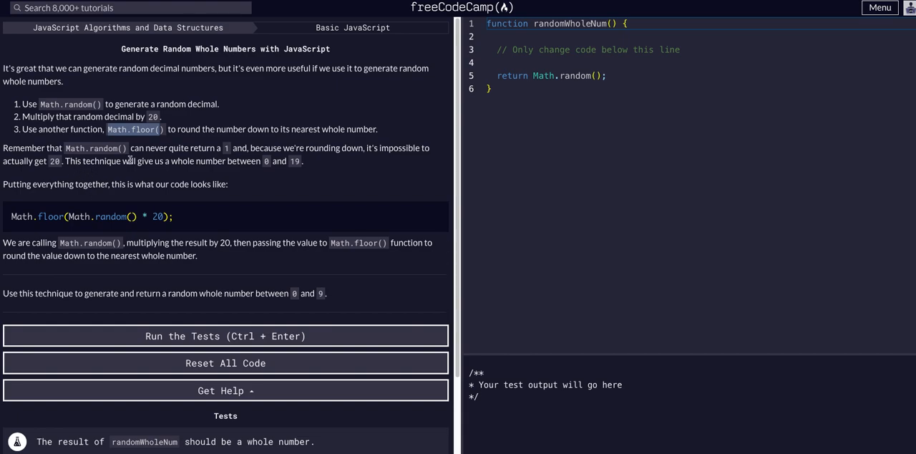
mouse_move(143, 133)
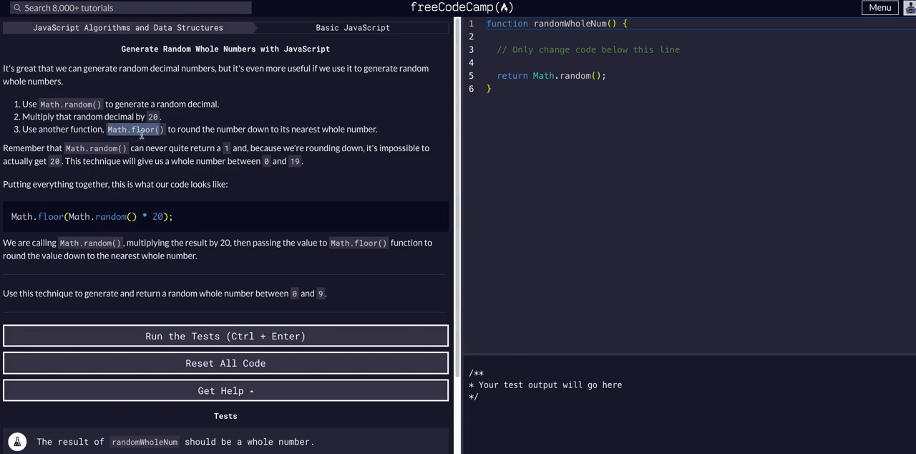
scroll("down", 3)
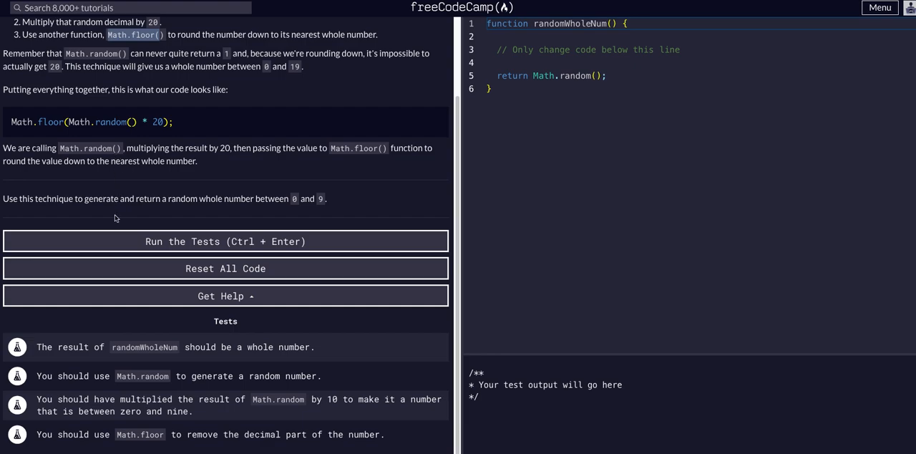
scroll("up", 3)
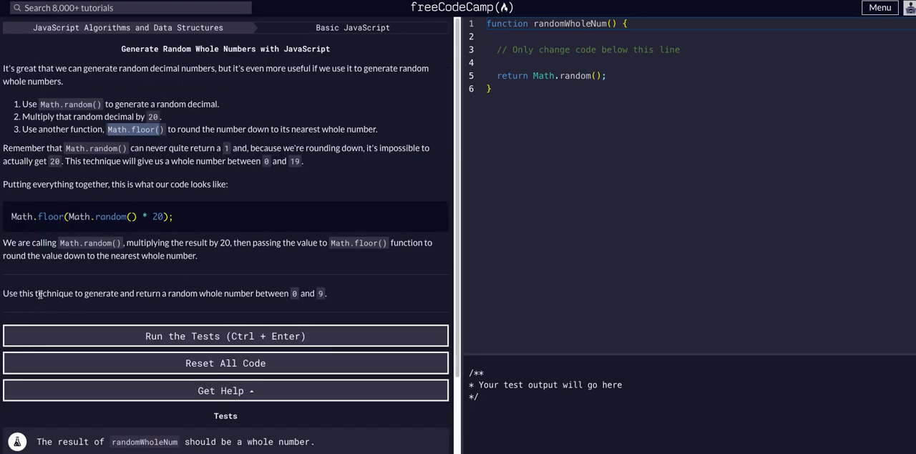
mouse_move(73, 178)
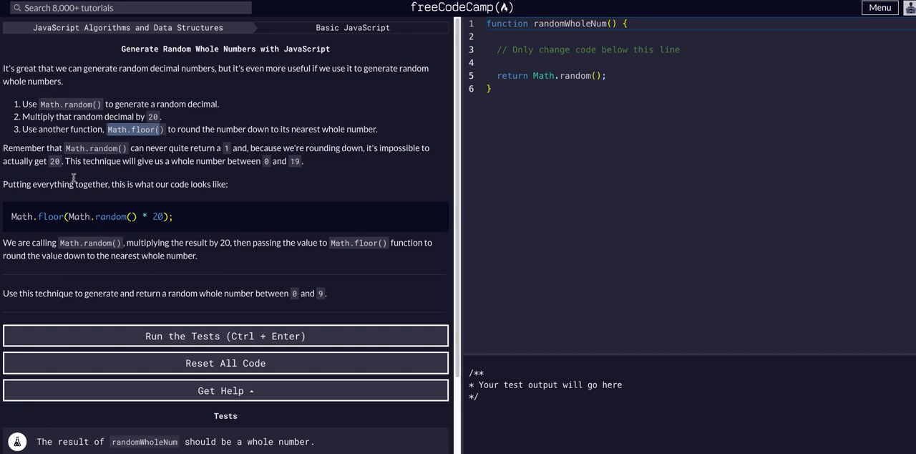
mouse_move(177, 104)
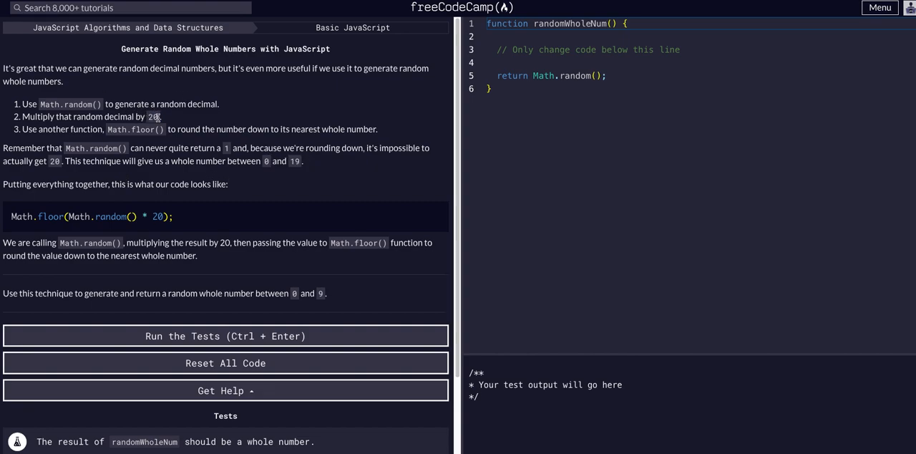
mouse_move(174, 190)
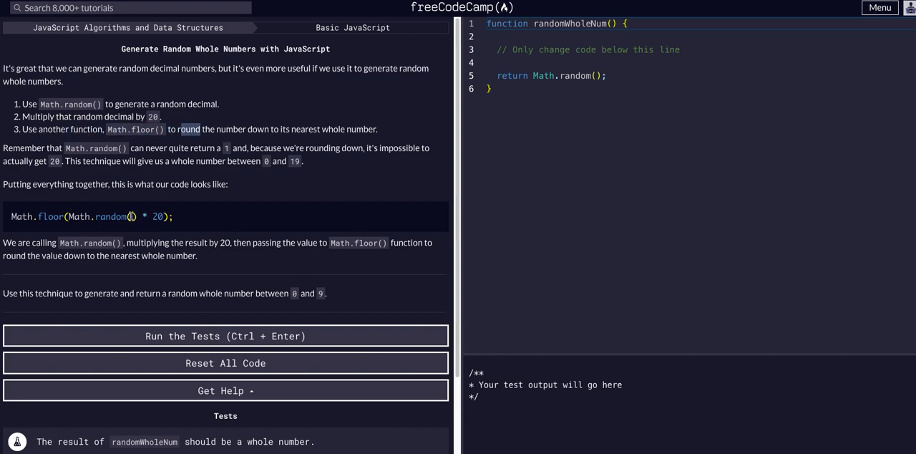
scroll("down", 3)
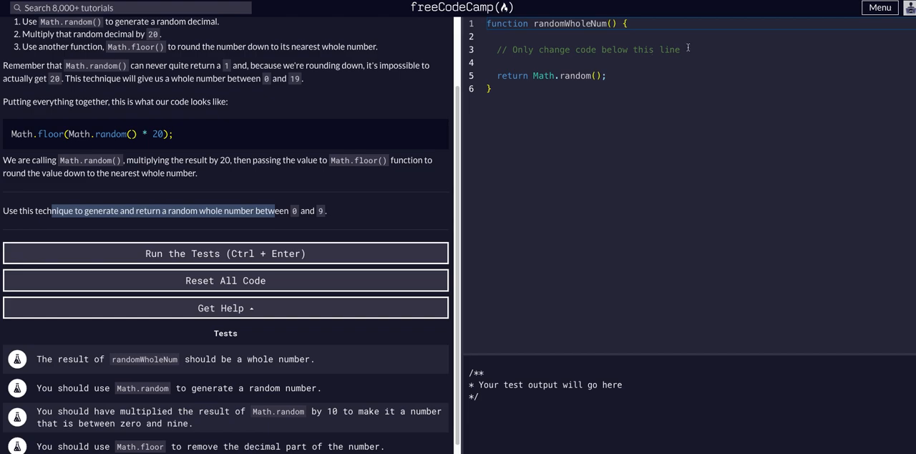
- Type 'let rand = Math.random() * 10' on the blank line above return
left_click(548, 75)
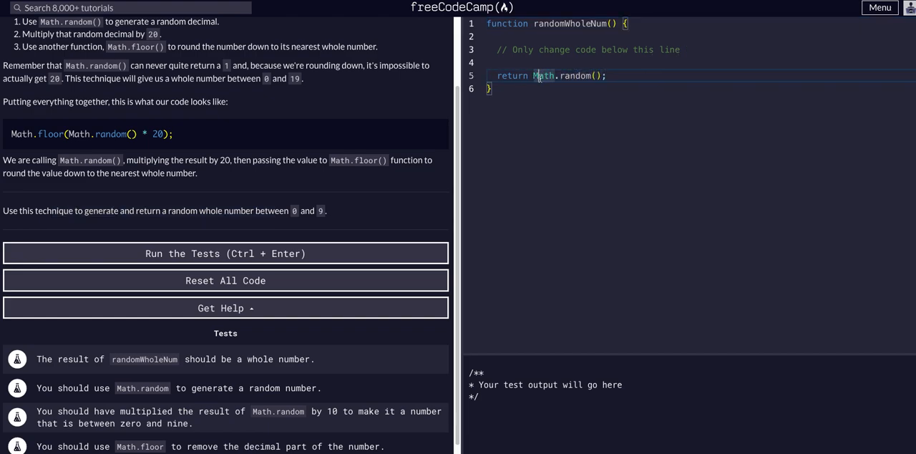
left_click(529, 62)
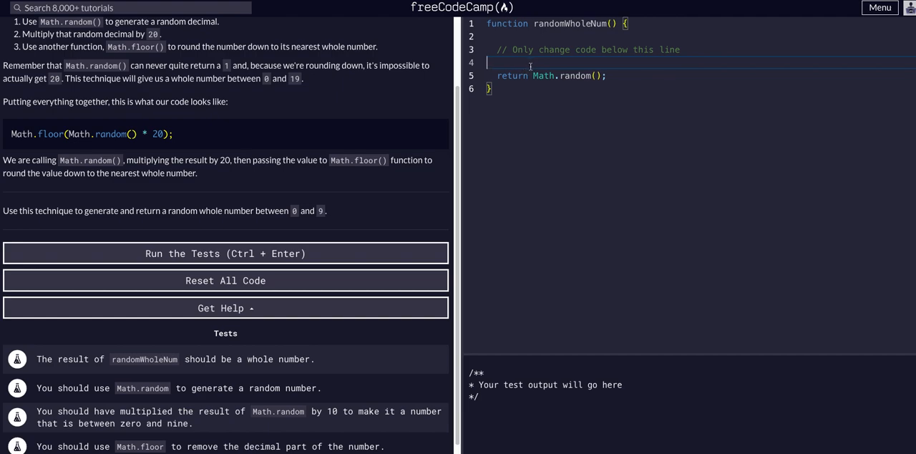
type("1")
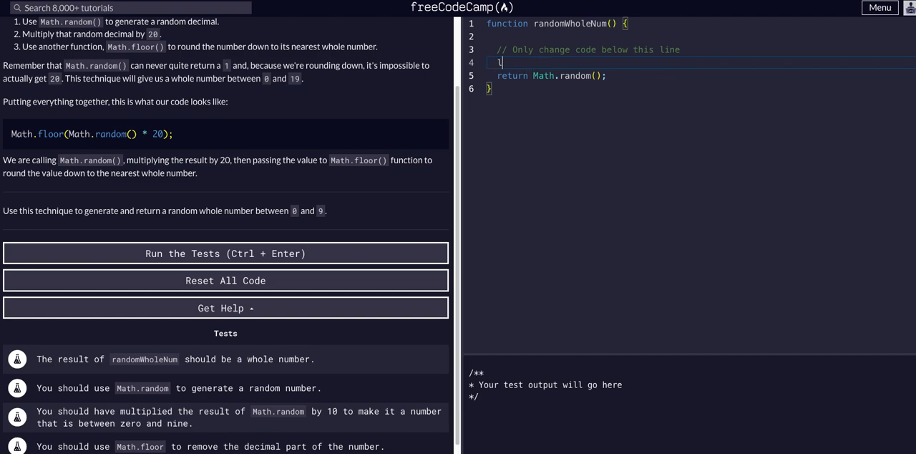
type("et rand =")
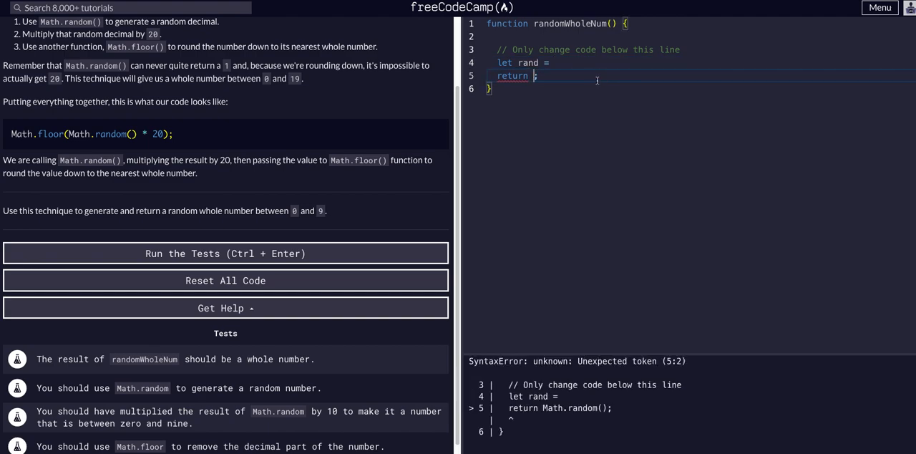
type("rand")
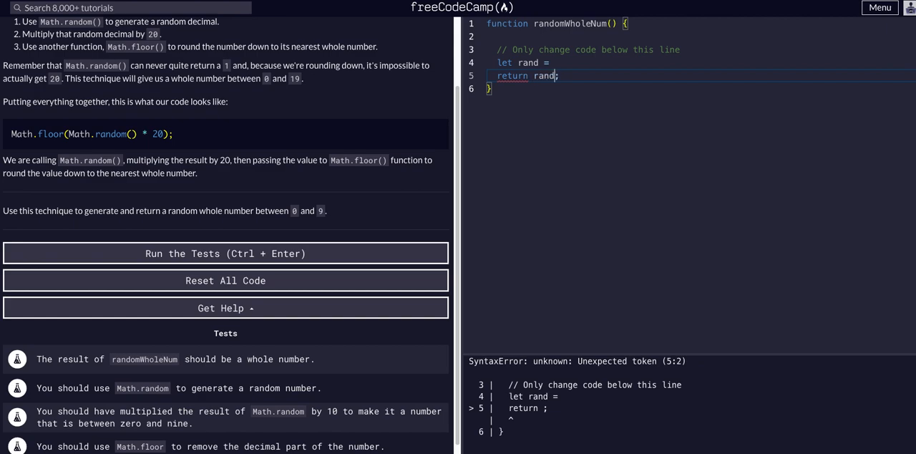
type("Math.random()")
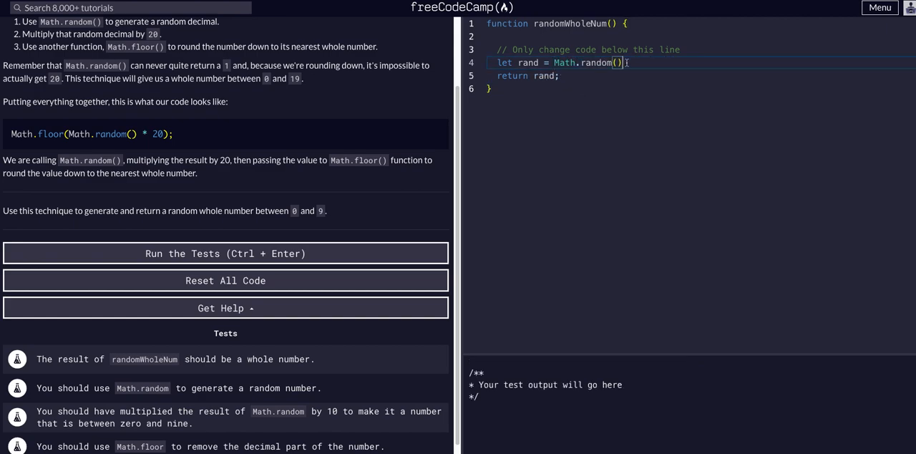
type("* 10")
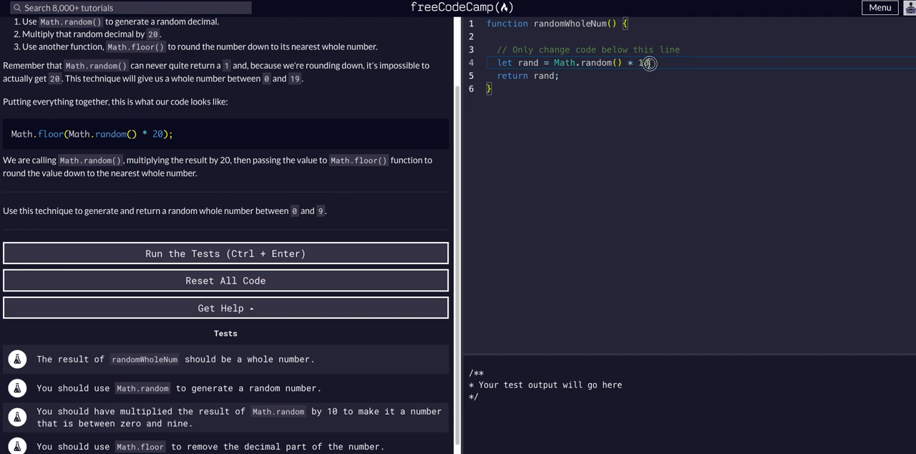
- Correct the multiplier to 10 and add console.log(rand) before the return
key("Backspace")
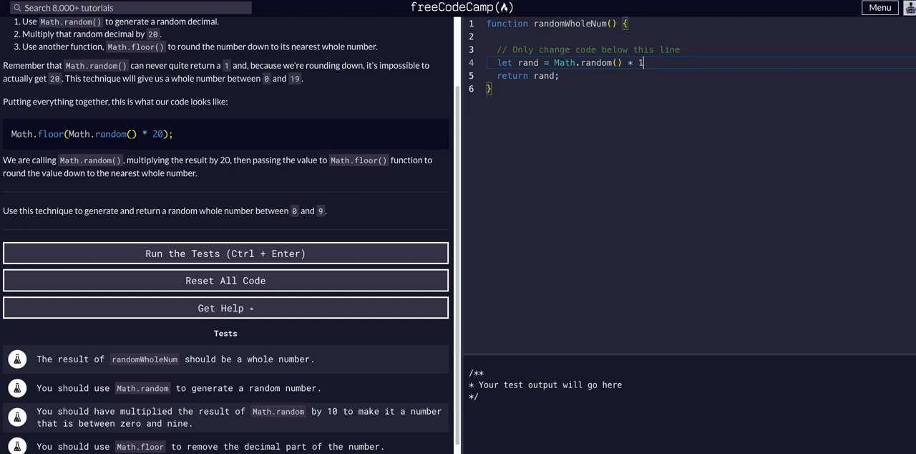
type("0")
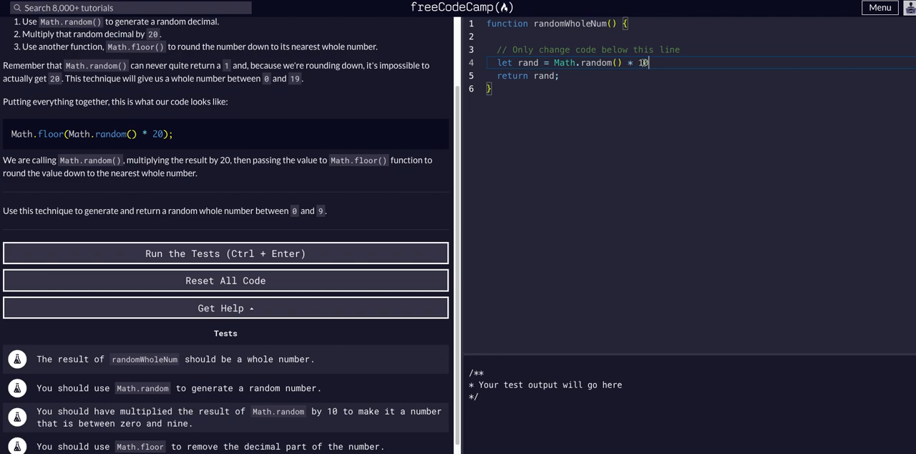
type("consol")
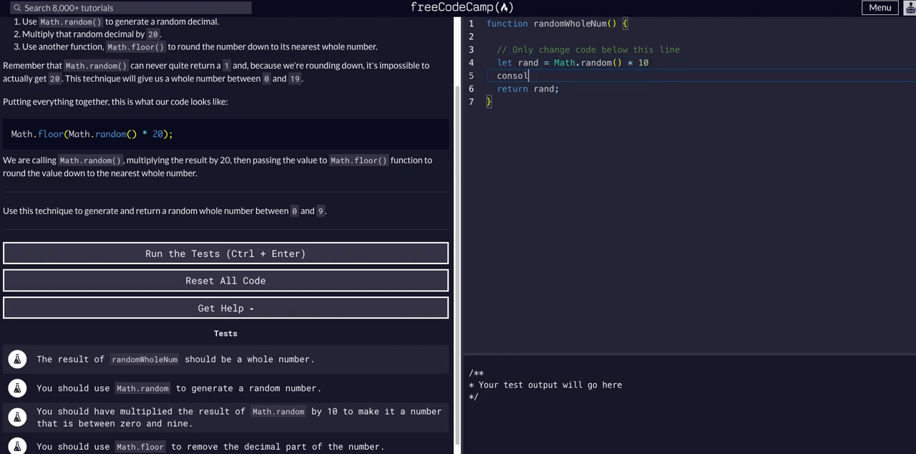
type("e.log")
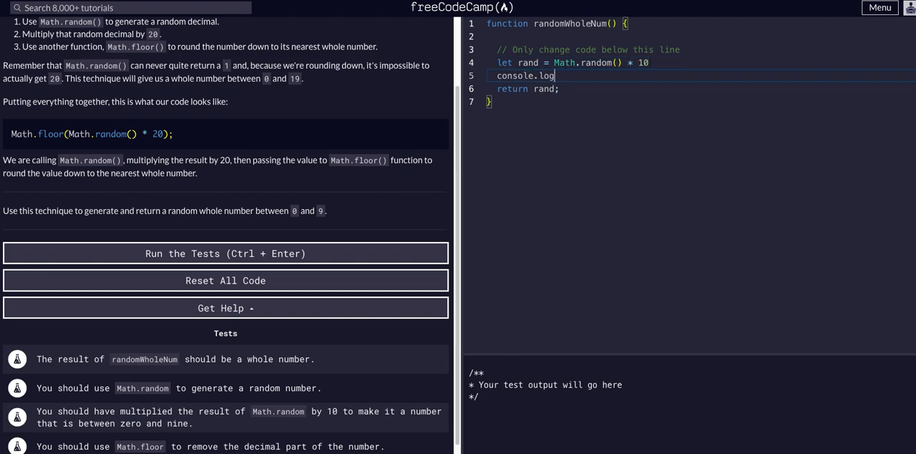
type("(rand)")
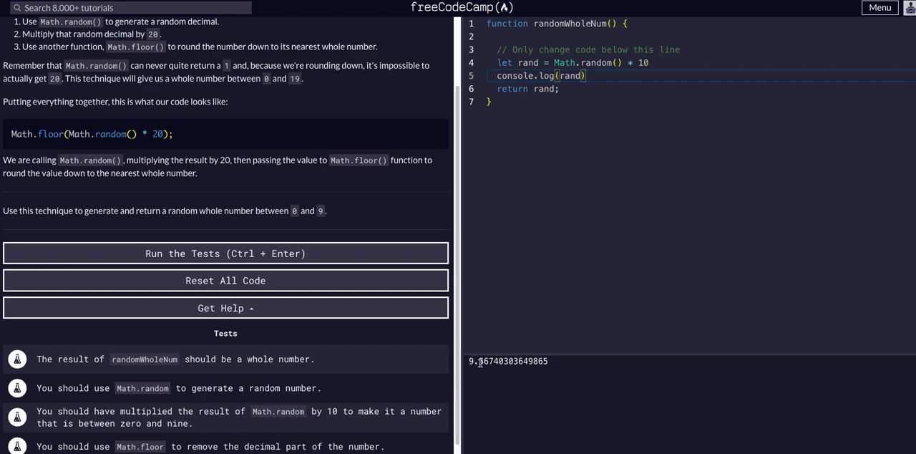
mouse_move(490, 136)
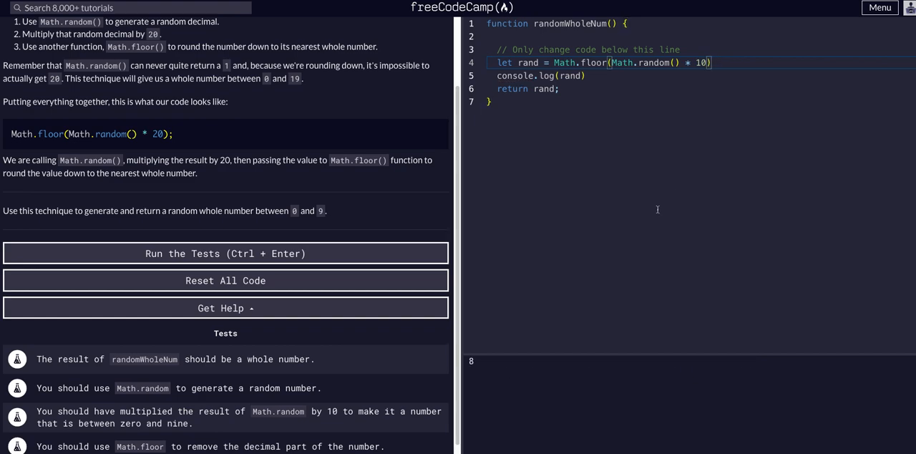
mouse_move(385, 298)
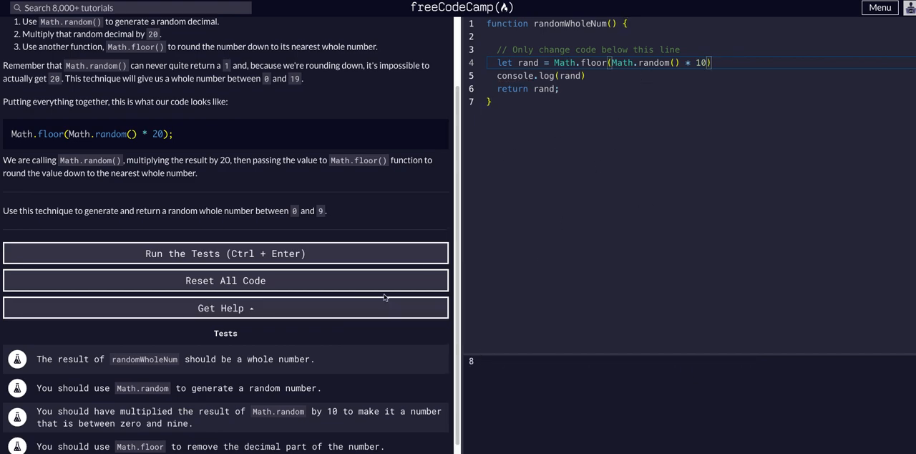
- Run the tests, dismiss the dialog, and rerun until 'Most triumphant!' appears
left_click(225, 253)
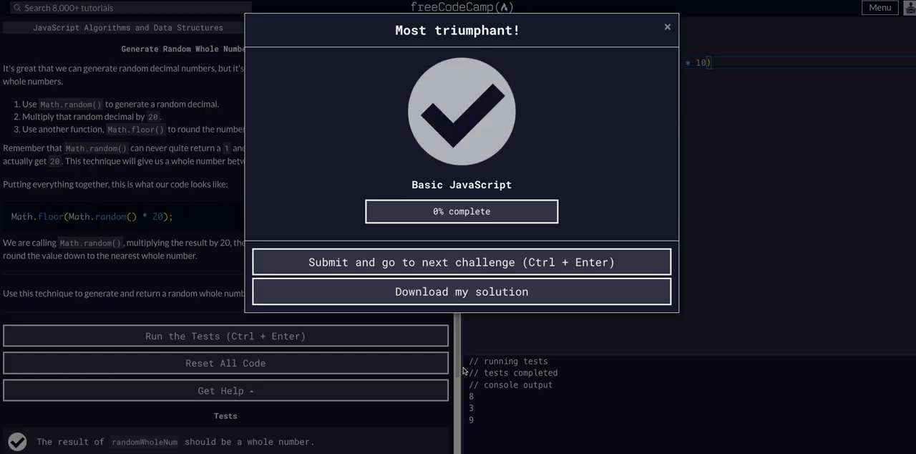
left_click(666, 27)
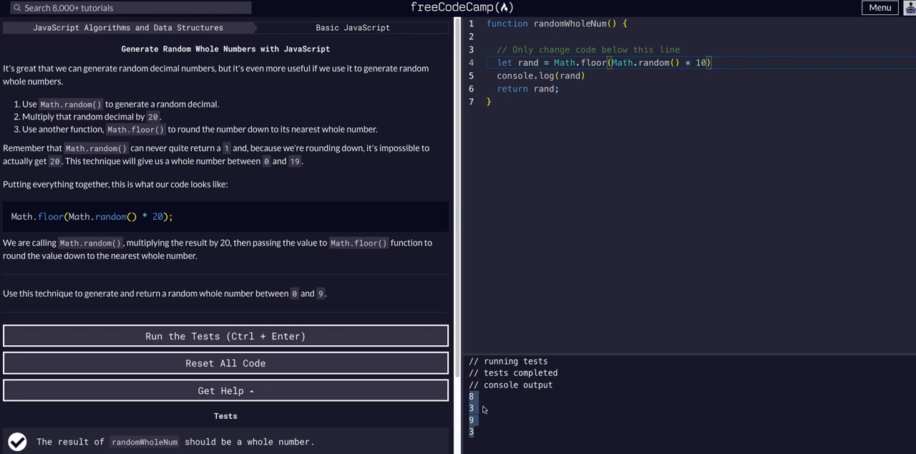
mouse_move(402, 282)
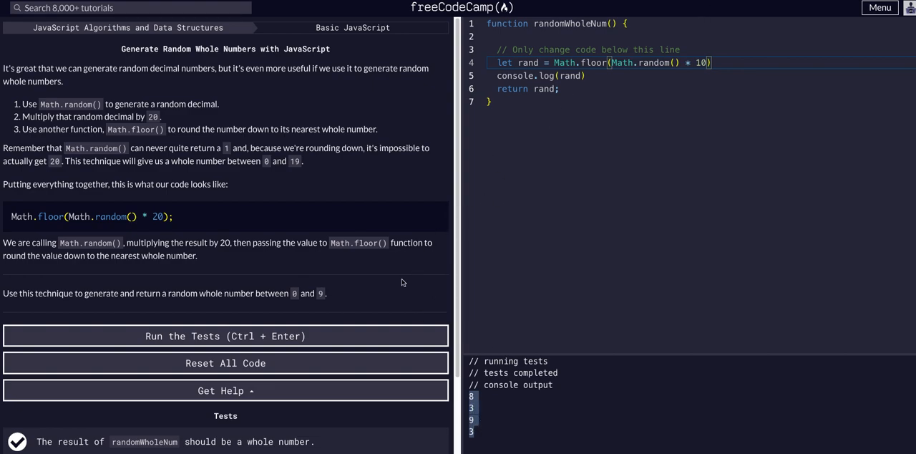
left_click(225, 336)
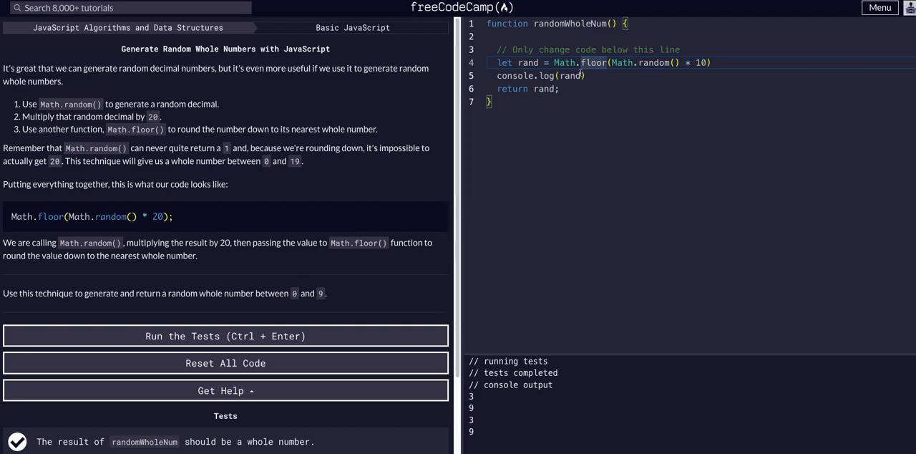
mouse_move(577, 113)
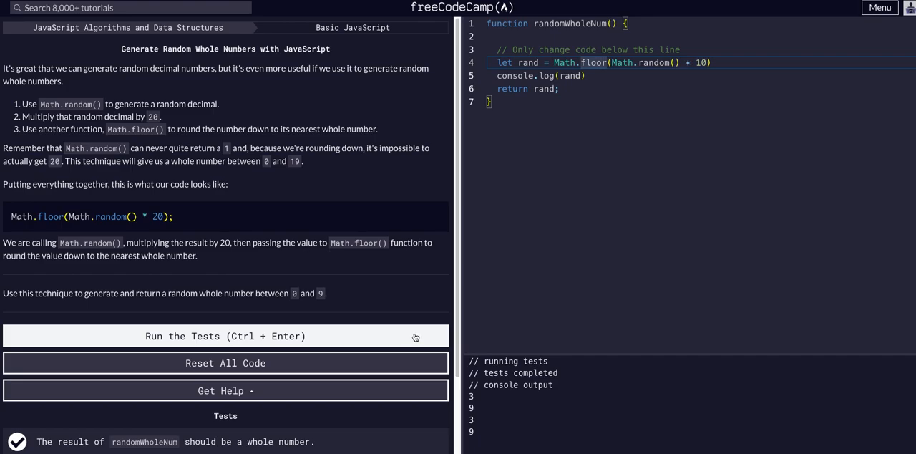
left_click(224, 336)
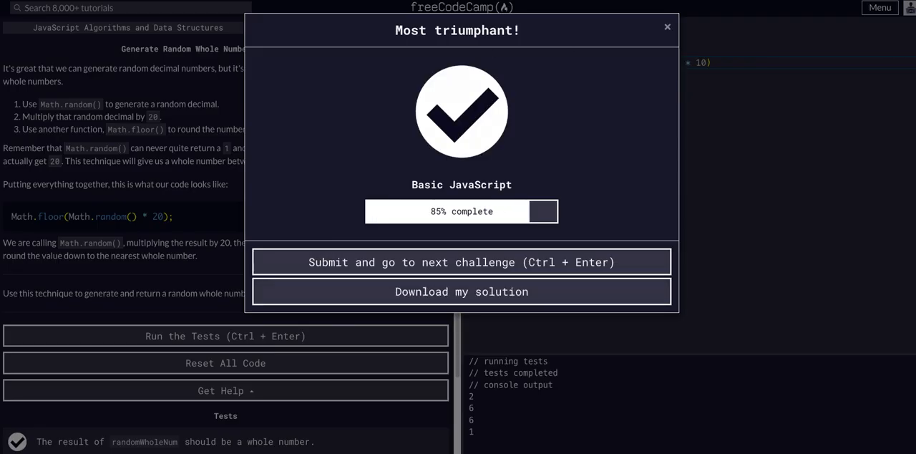